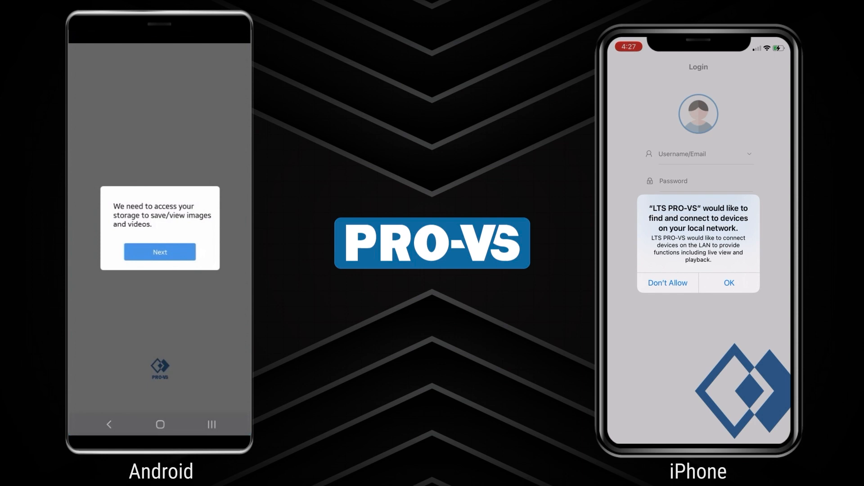
Accept the first-launch permission prompt so the empty Live View screen appears.
click(160, 252)
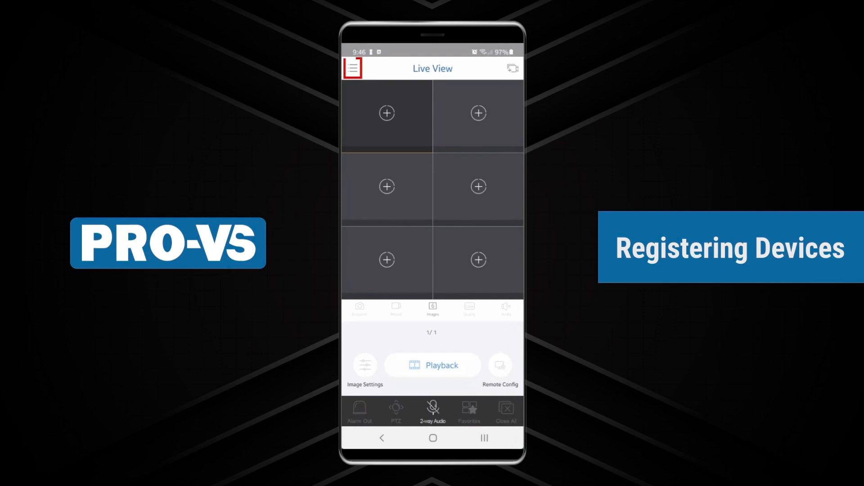
From Devices, add a new device by scanning its QR code to fill the P2P register code.
click(353, 68)
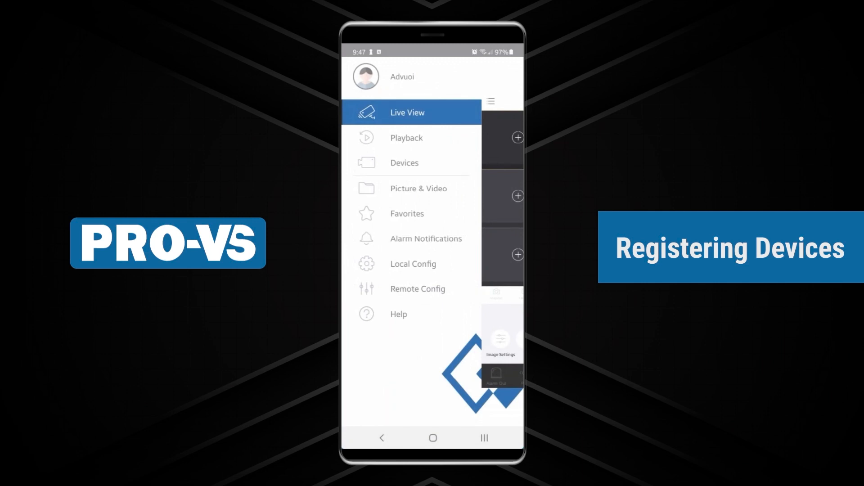
click(404, 162)
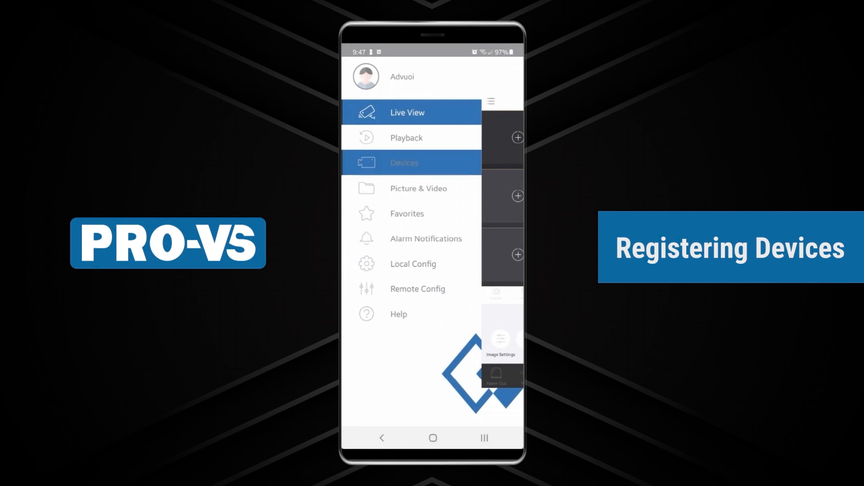
click(404, 163)
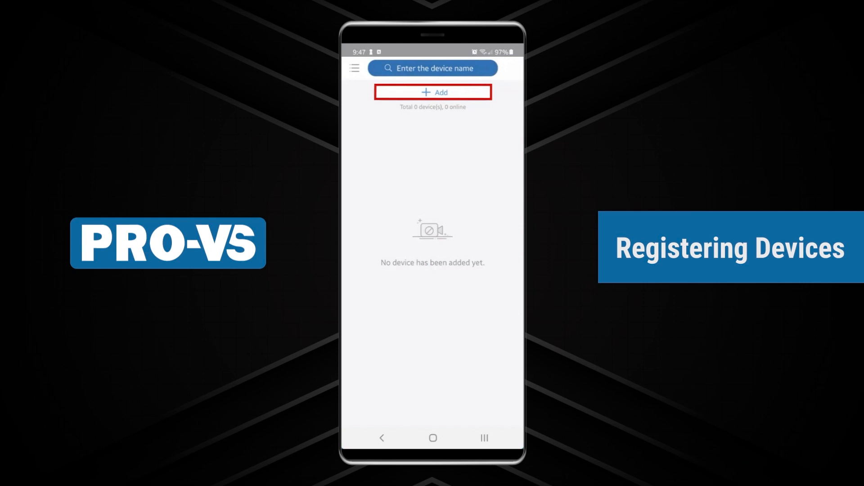
click(432, 92)
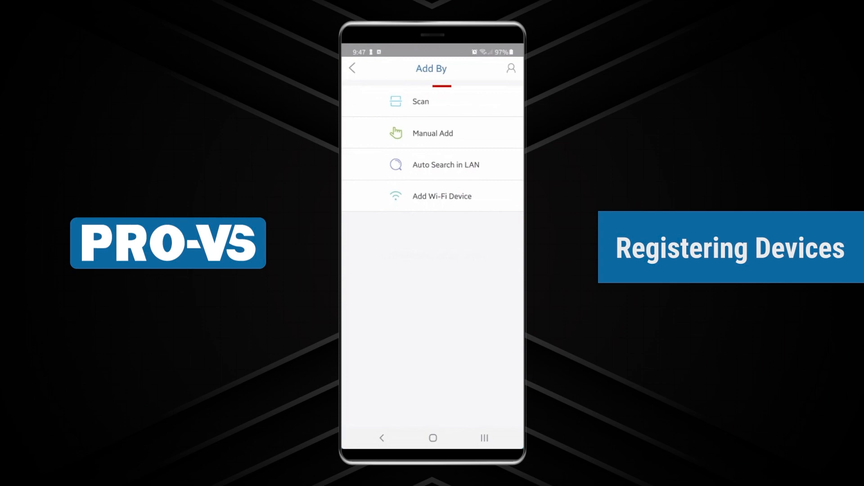
click(432, 133)
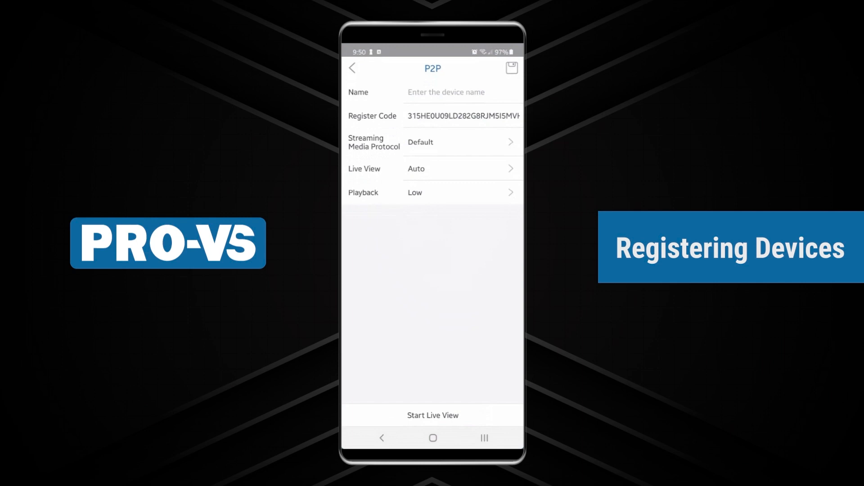
Name the scanned P2P device 'demo ipc' and save it to the device list.
click(446, 92)
text(demo i)
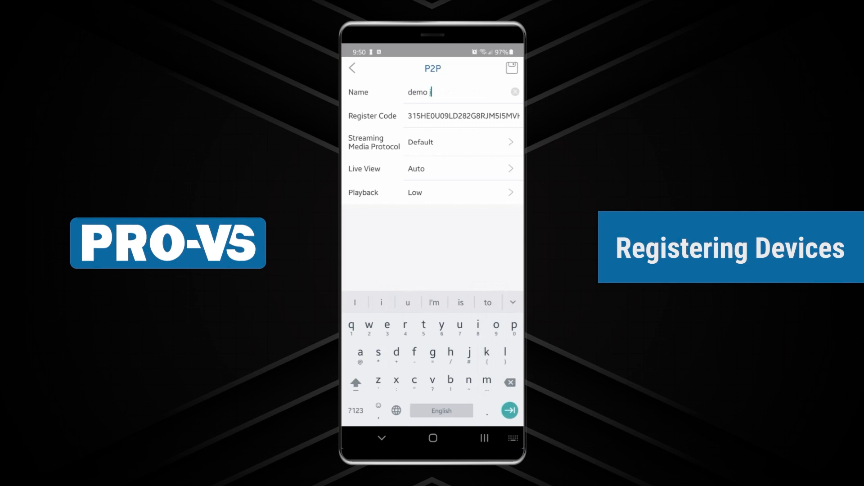
text(pc)
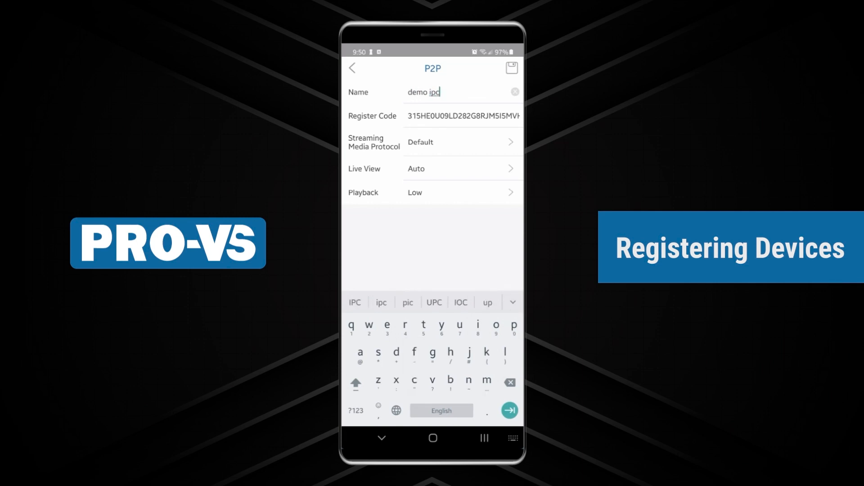
click(512, 67)
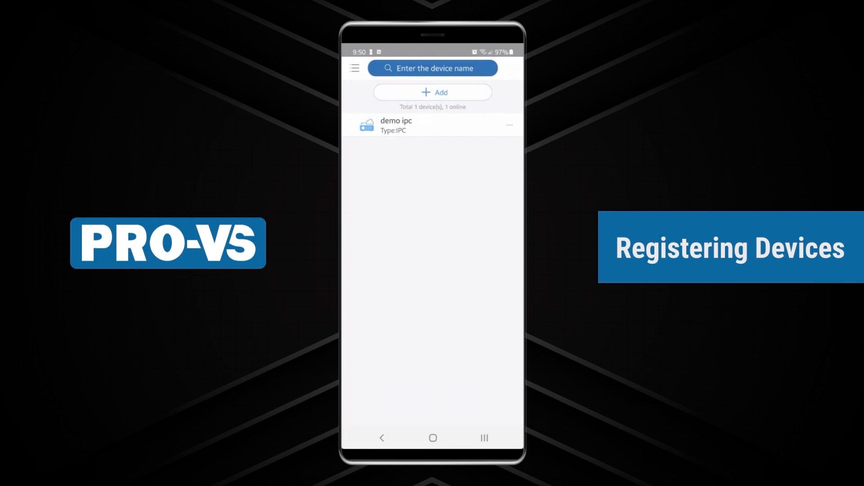
In Live View, select the demo ipc camera channel to watch live.
click(354, 67)
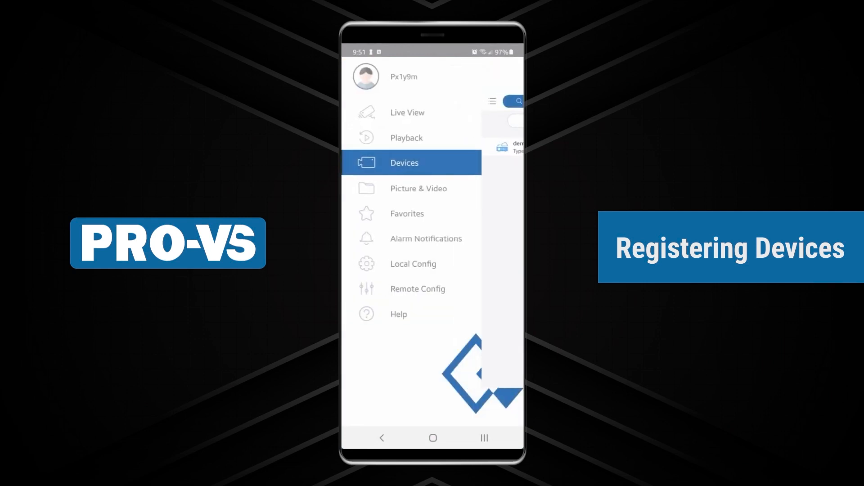
click(407, 112)
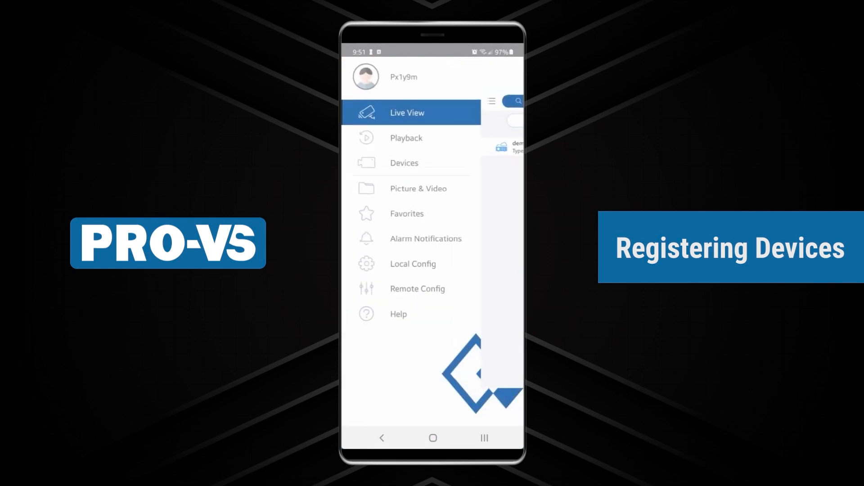
click(404, 163)
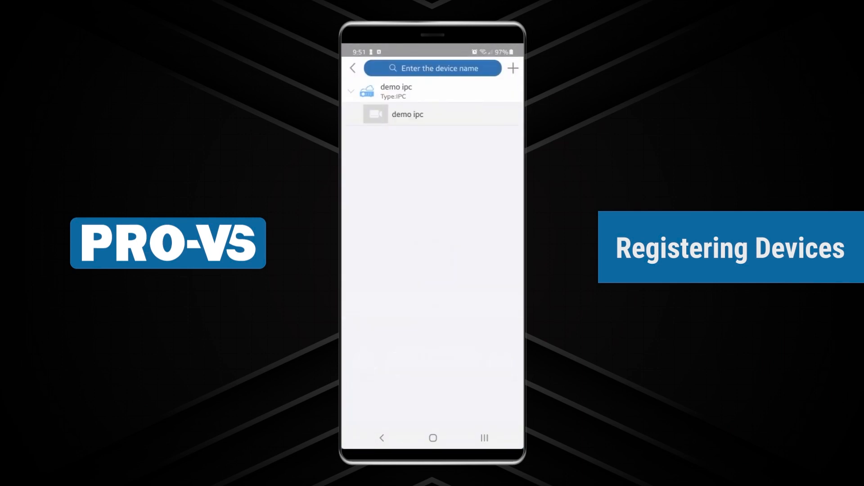
click(407, 114)
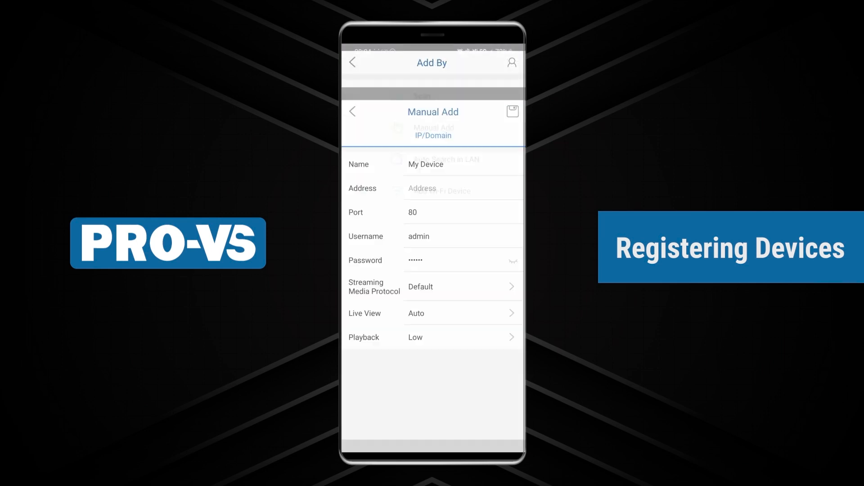
Fill the Manual Add form for the LTS Demo NVR with its address, port and credentials.
click(462, 120)
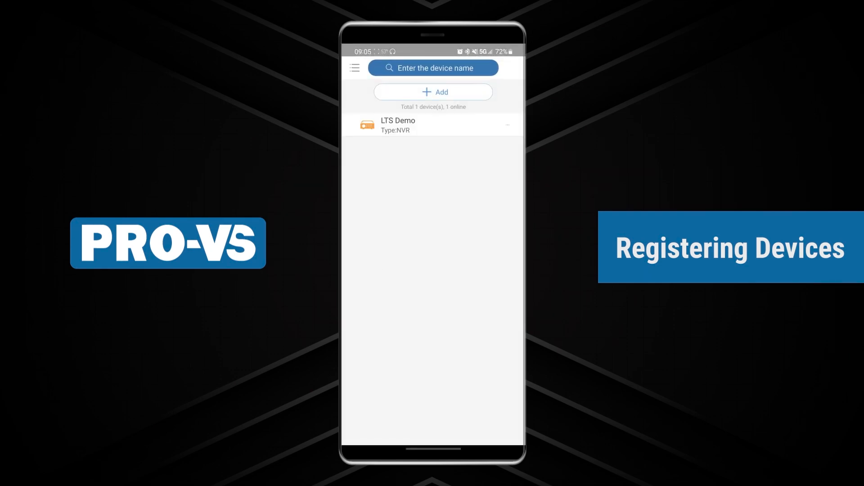
Start Live View from the LTS Demo recorder's actions menu.
click(506, 124)
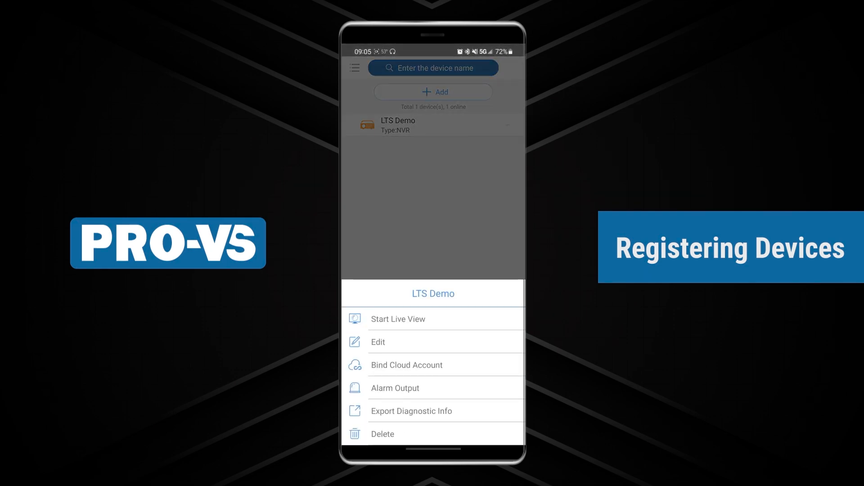
click(397, 318)
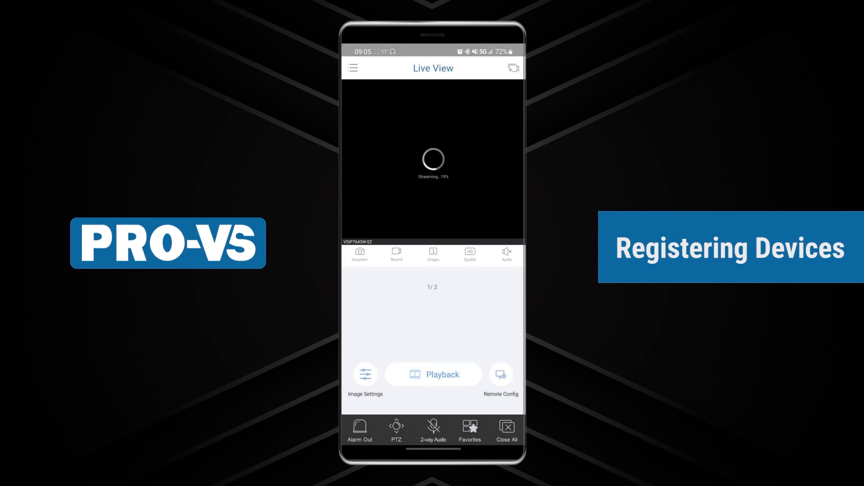